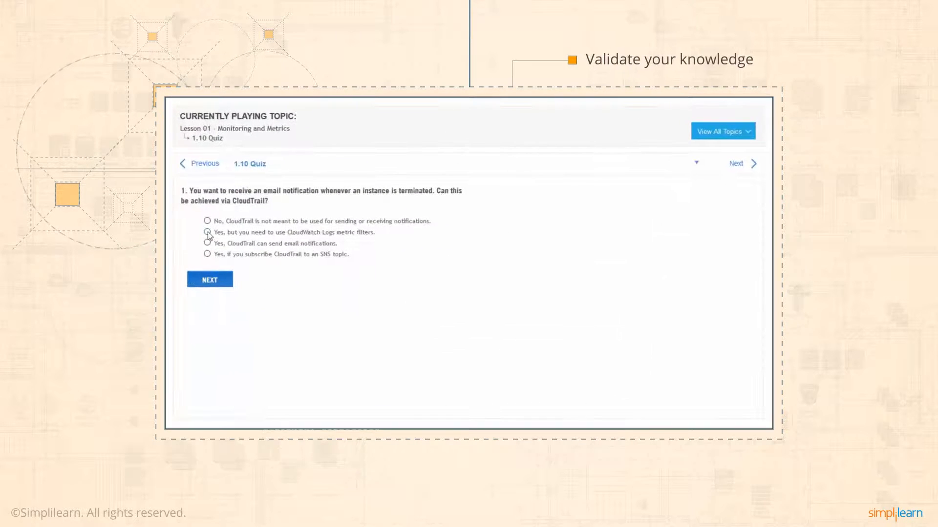
Submit the 'CloudWatch Logs metric filters' answer to see the 2-of-2 review page
click(210, 280)
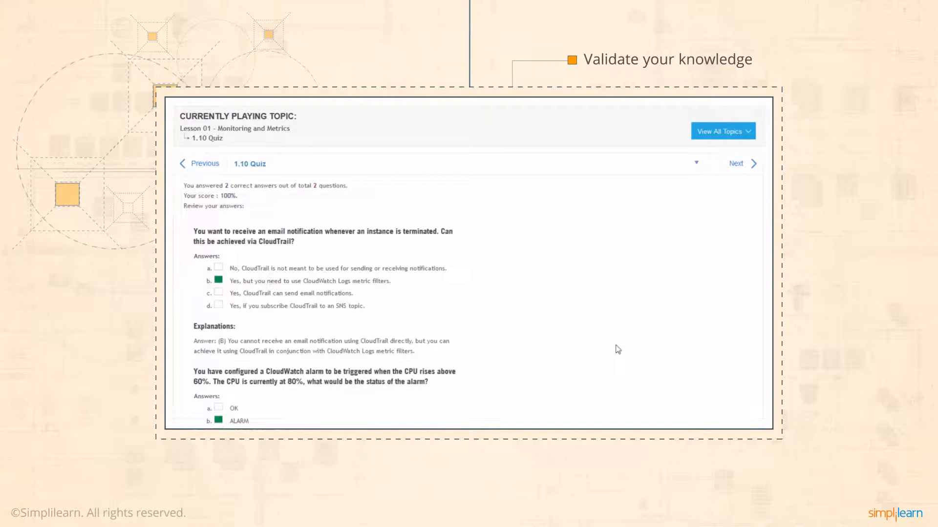